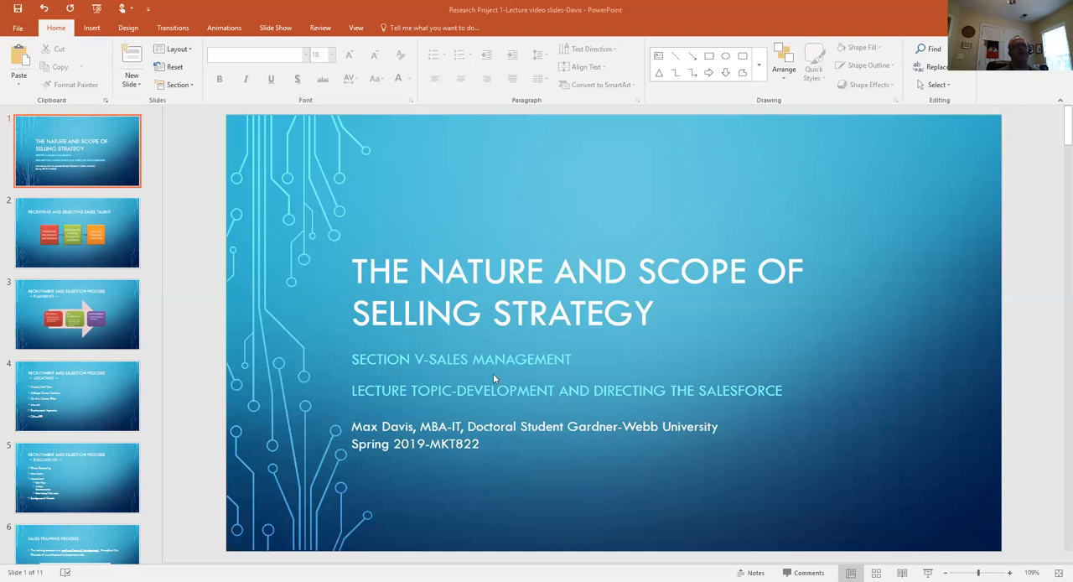
{"action": "mouse_move", "coordinate": [796, 481]}
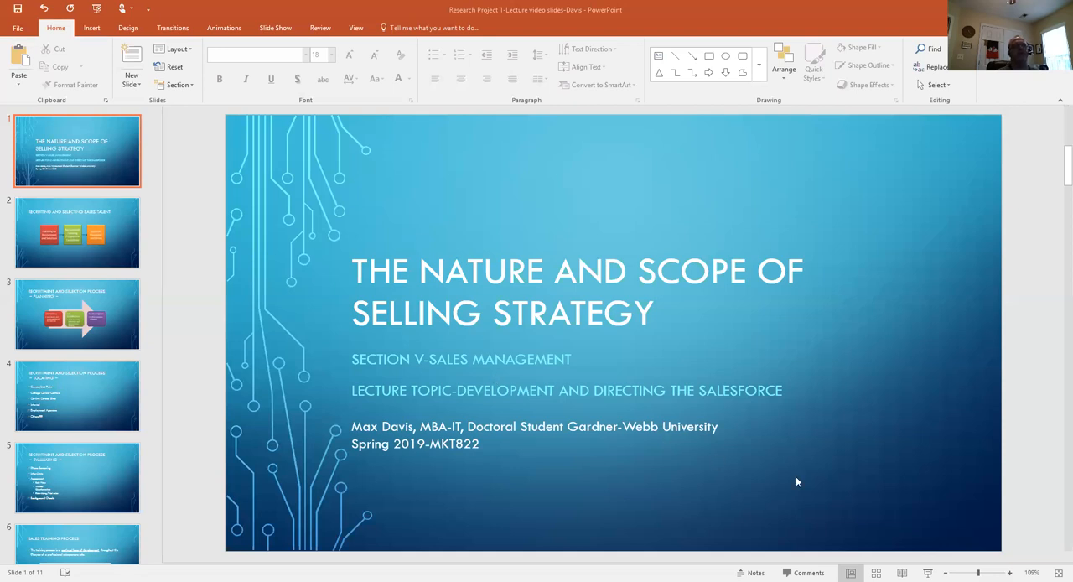
- Show slide 2, the recruiting and selecting sales talent process diagram
{"action": "left_click", "coordinate": [76, 232]}
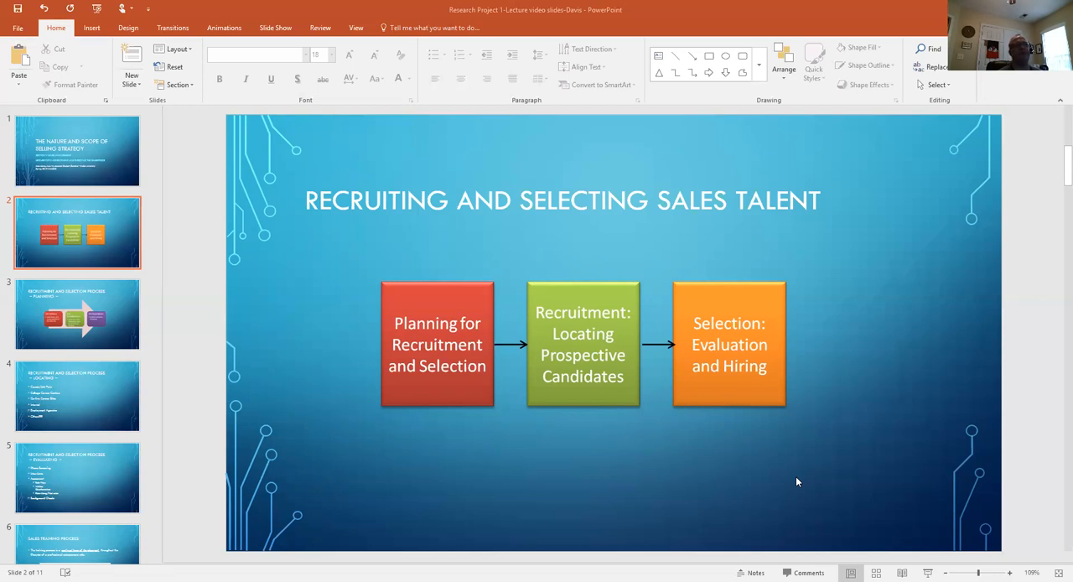
- Show slide 3, the planning stage with its three-step arrow diagram
{"action": "left_click", "coordinate": [77, 314]}
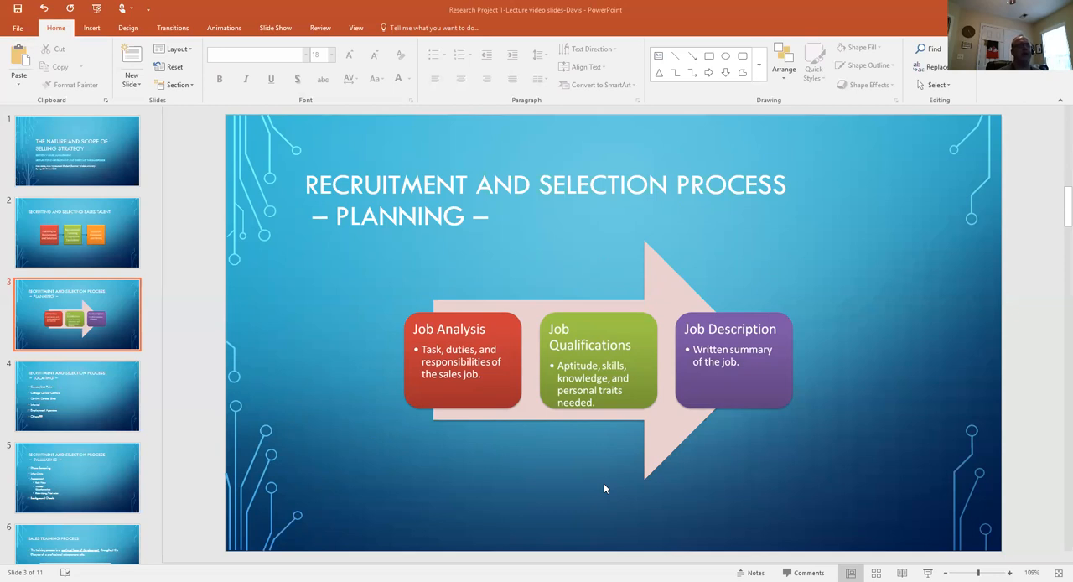
{"action": "mouse_move", "coordinate": [651, 431]}
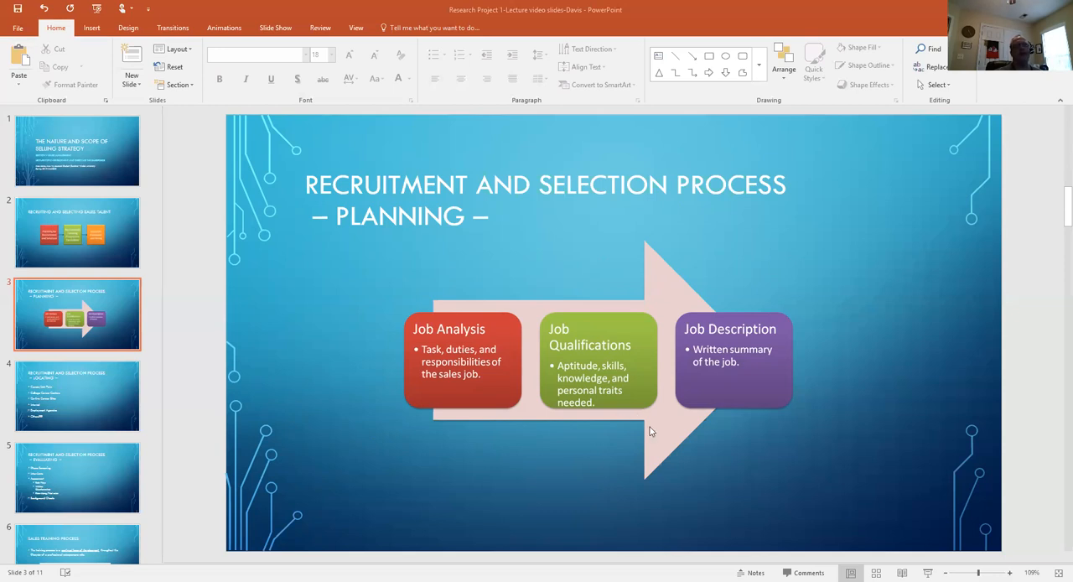
{"action": "mouse_move", "coordinate": [583, 437]}
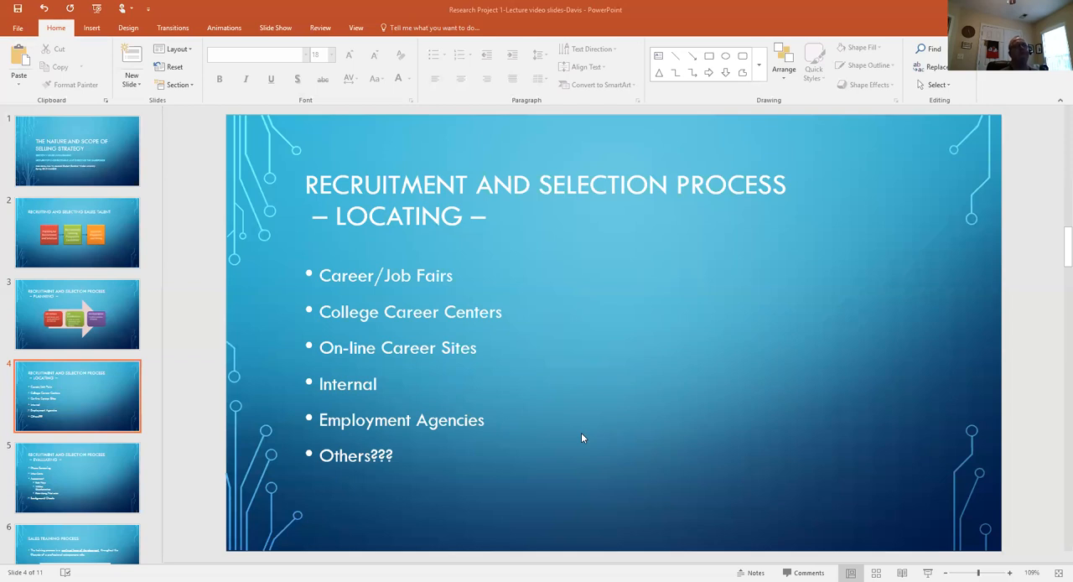
- Show the Evaluating stage slide, then slide 6, the Sales Training Process loop diagram
{"action": "left_click", "coordinate": [76, 477]}
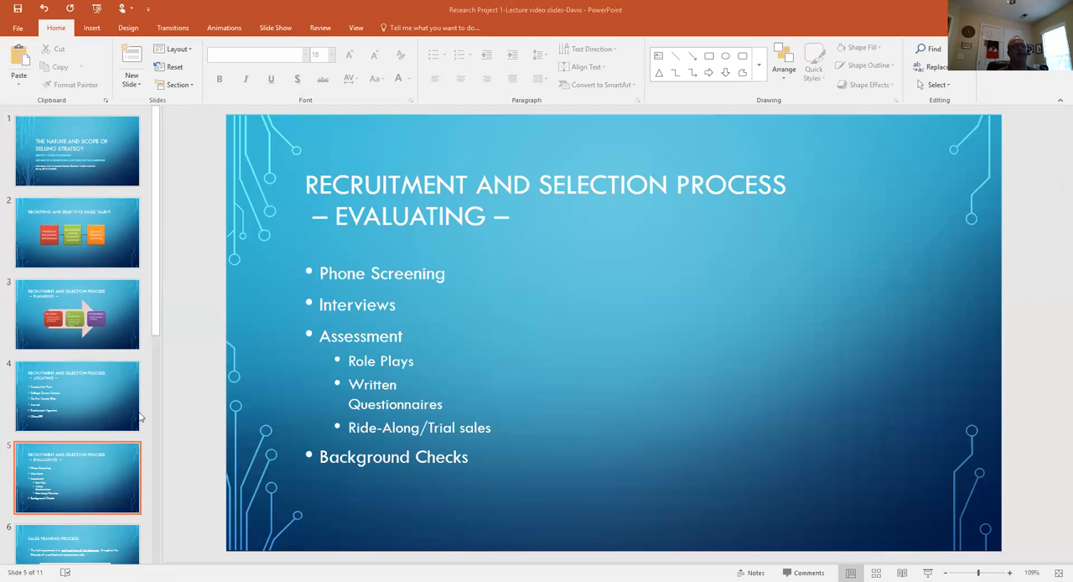
{"action": "scroll", "scroll_direction": "down", "scroll_amount": 3}
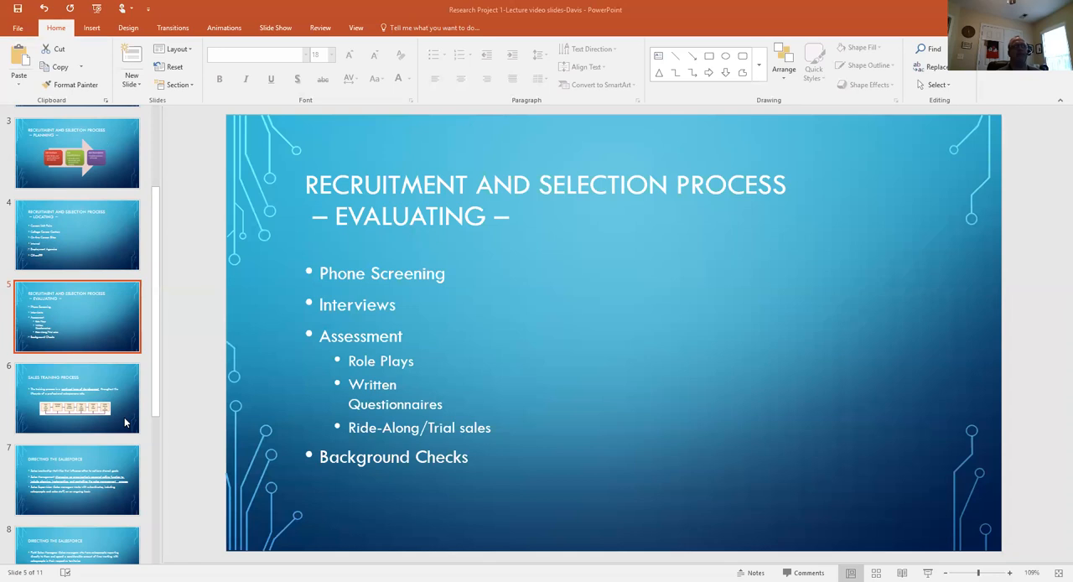
{"action": "left_click", "coordinate": [77, 398]}
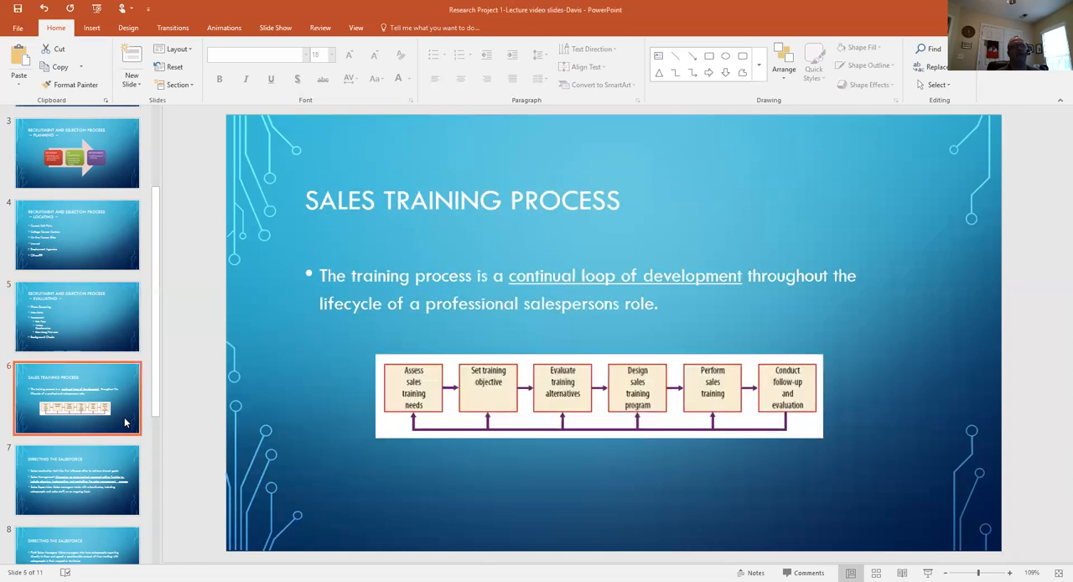
{"action": "mouse_move", "coordinate": [597, 489]}
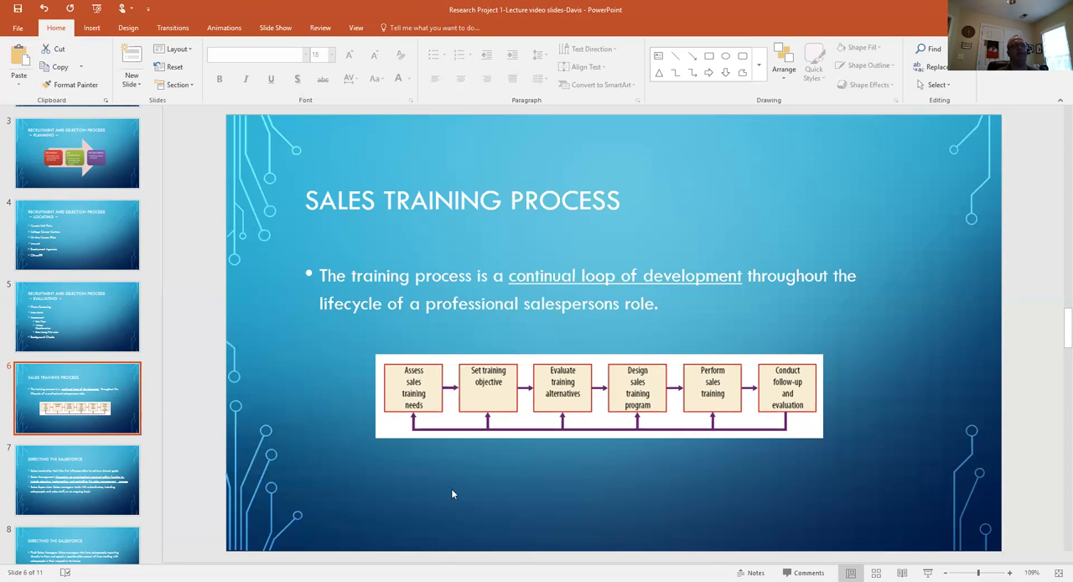
{"action": "mouse_move", "coordinate": [422, 467]}
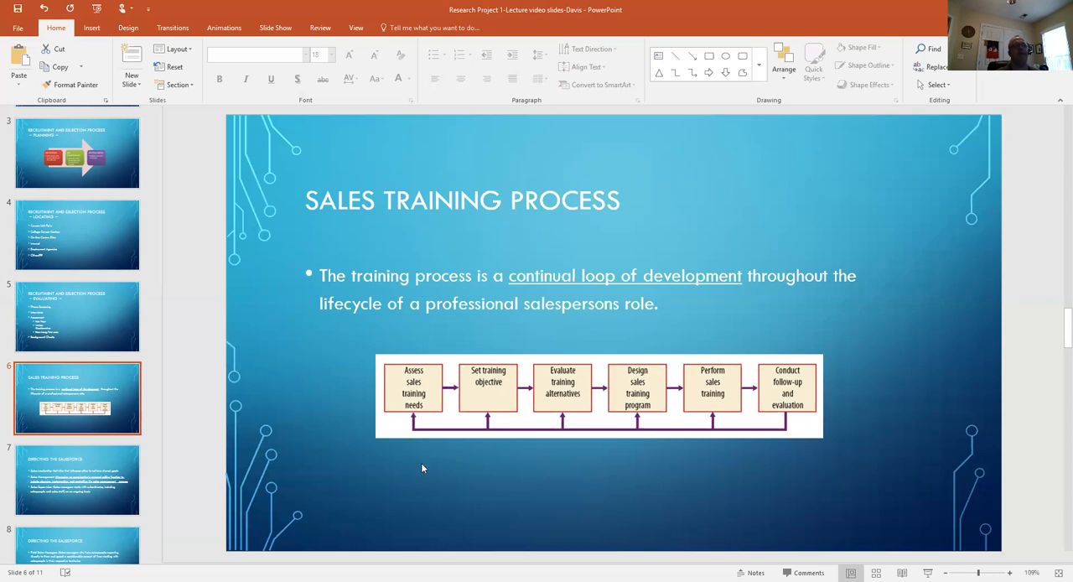
{"action": "mouse_move", "coordinate": [438, 503]}
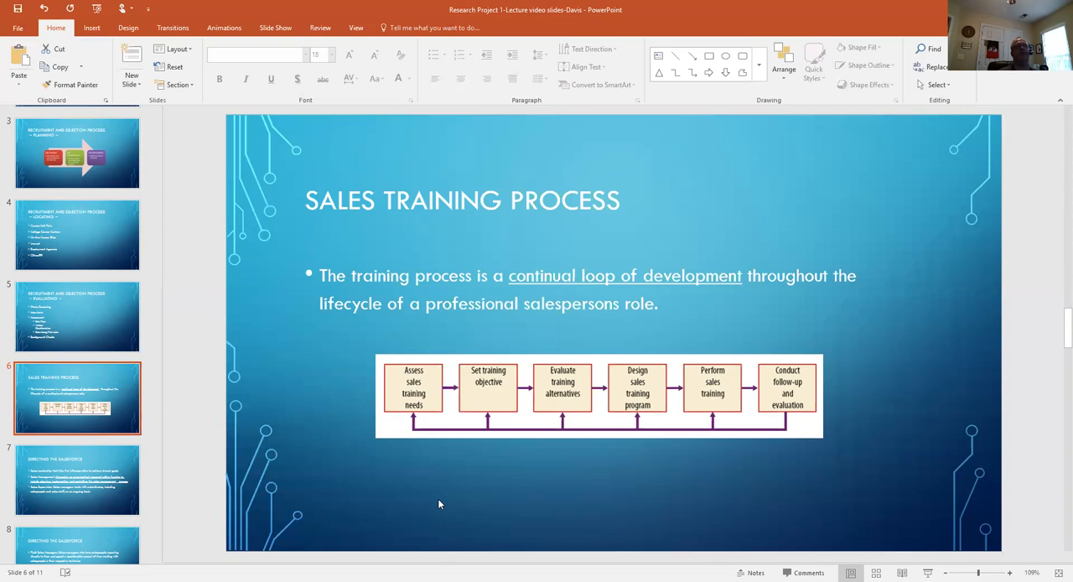
{"action": "mouse_move", "coordinate": [225, 489]}
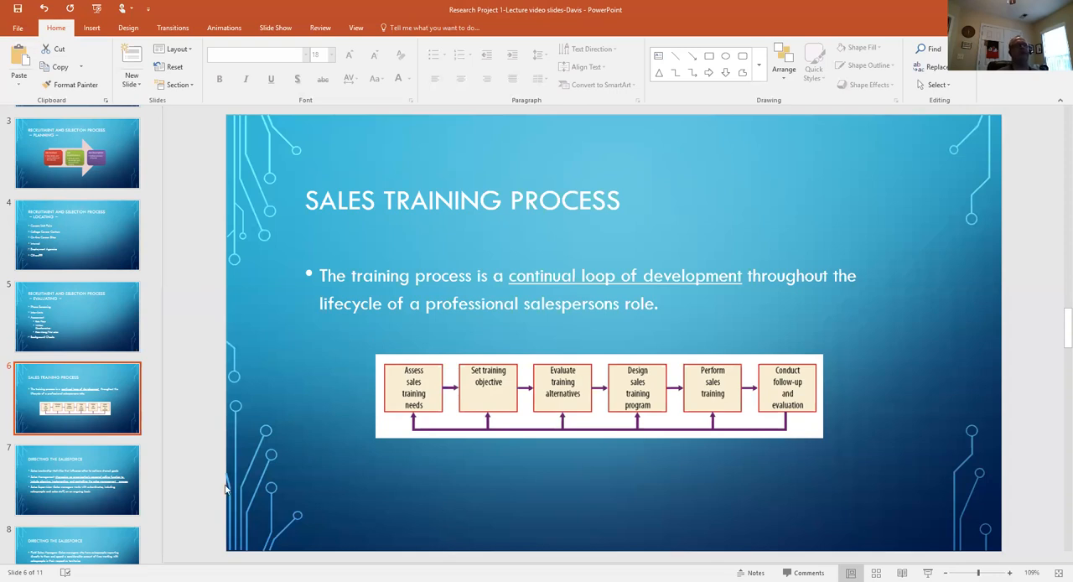
{"action": "mouse_move", "coordinate": [386, 478]}
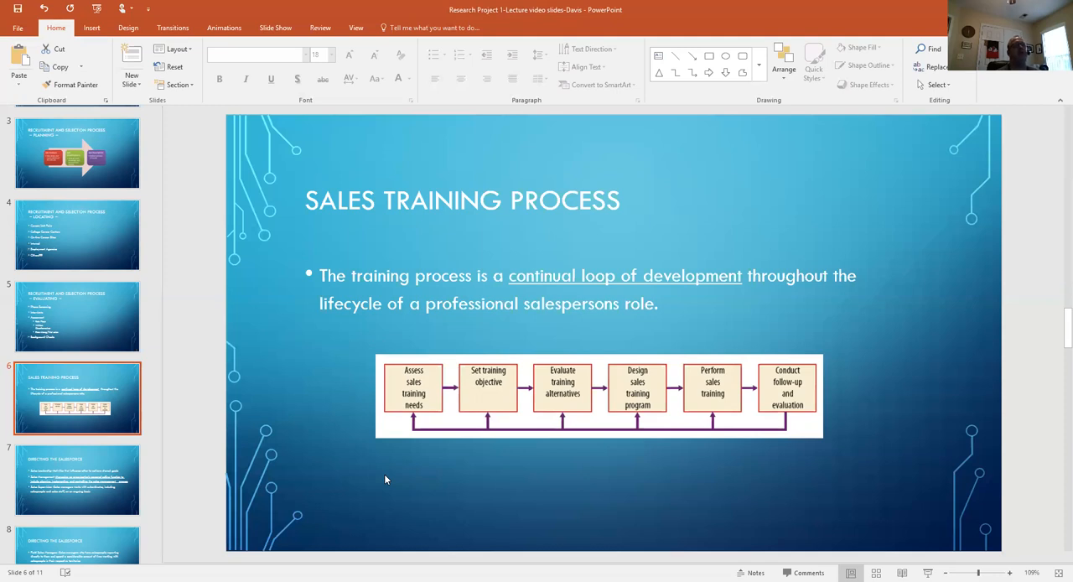
- Show slide 7, Directing the Salesforce with leadership, management and supervision definitions
{"action": "scroll", "scroll_direction": "down", "scroll_amount": 3}
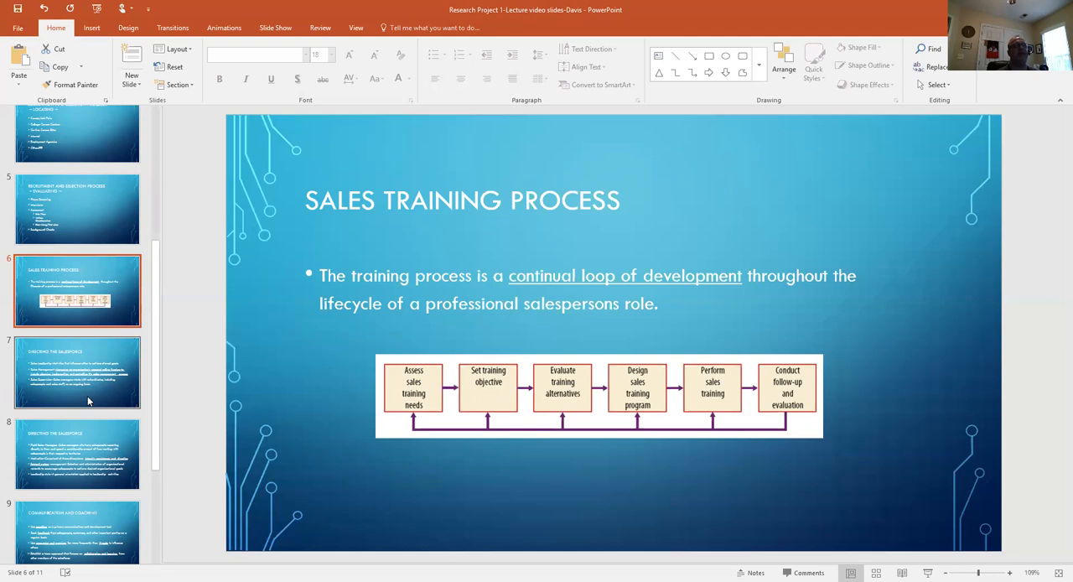
{"action": "left_click", "coordinate": [76, 372]}
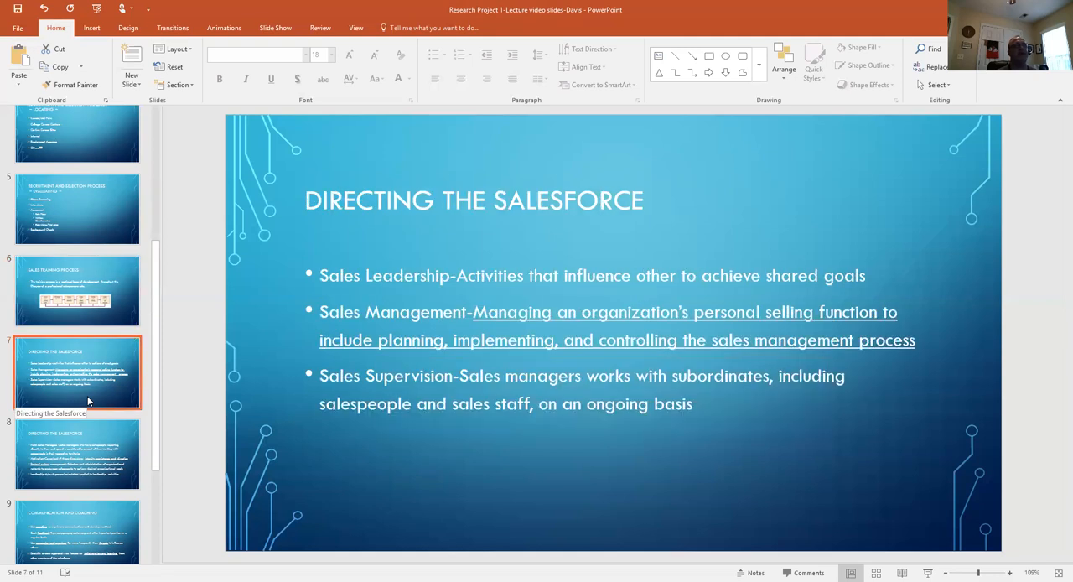
{"action": "mouse_move", "coordinate": [443, 503]}
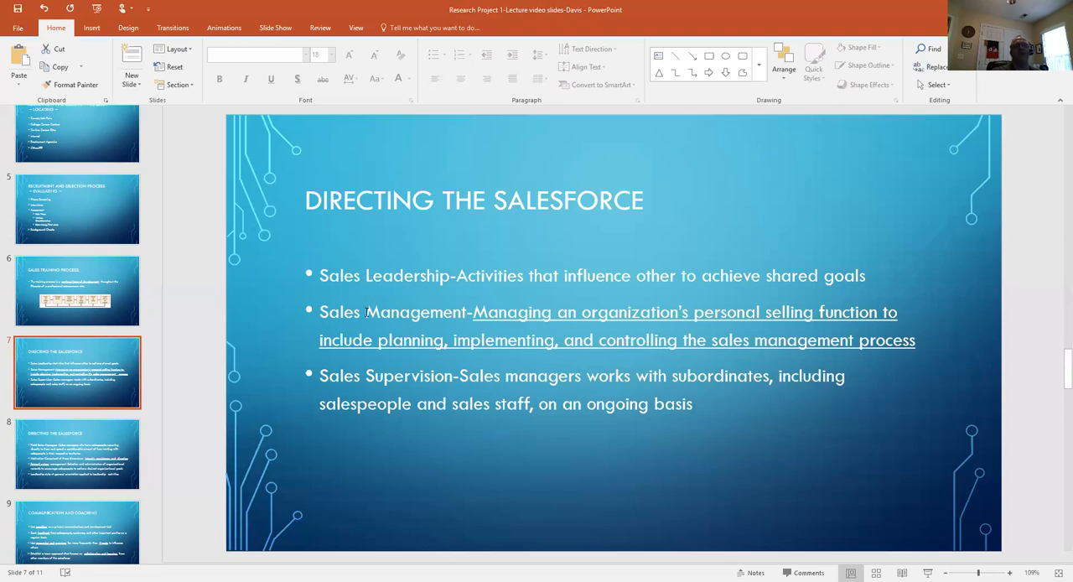
{"action": "mouse_move", "coordinate": [450, 491]}
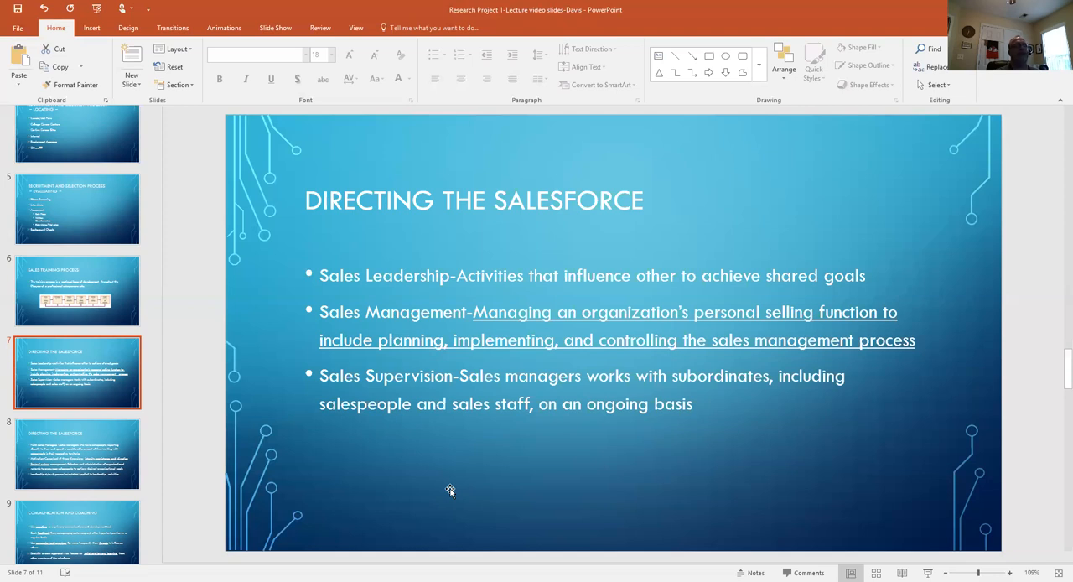
{"action": "mouse_move", "coordinate": [101, 465]}
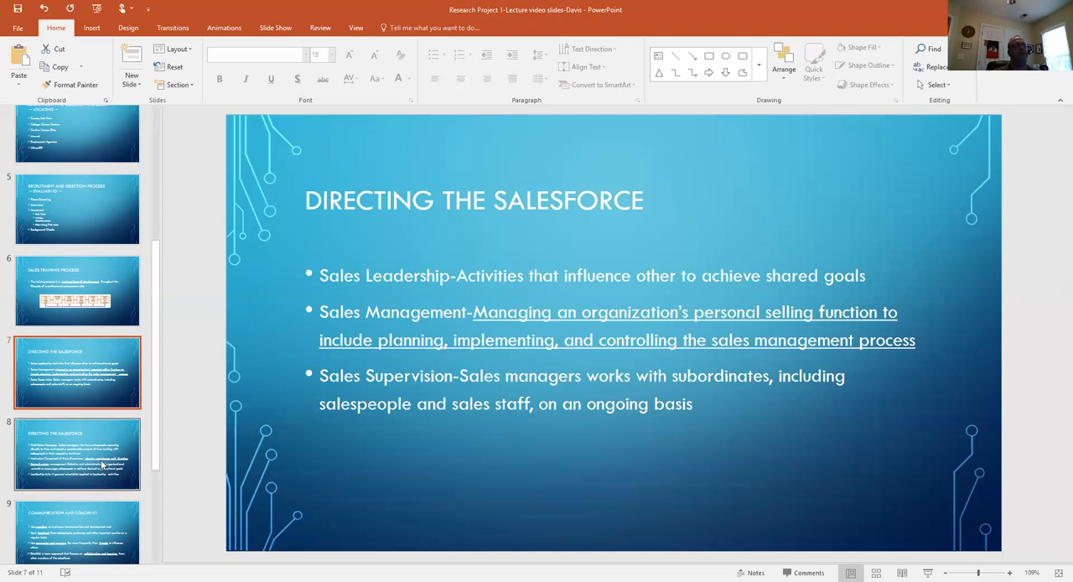
- Show slide 8, covering field sales managers, motivation, reward systems and leadership style
{"action": "left_click", "coordinate": [77, 452]}
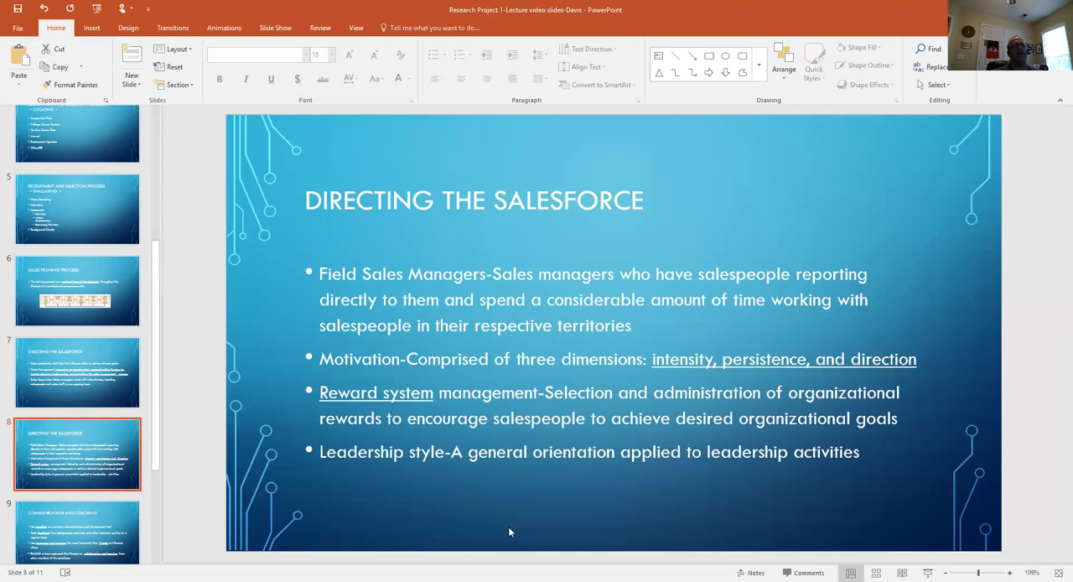
{"action": "mouse_move", "coordinate": [562, 530]}
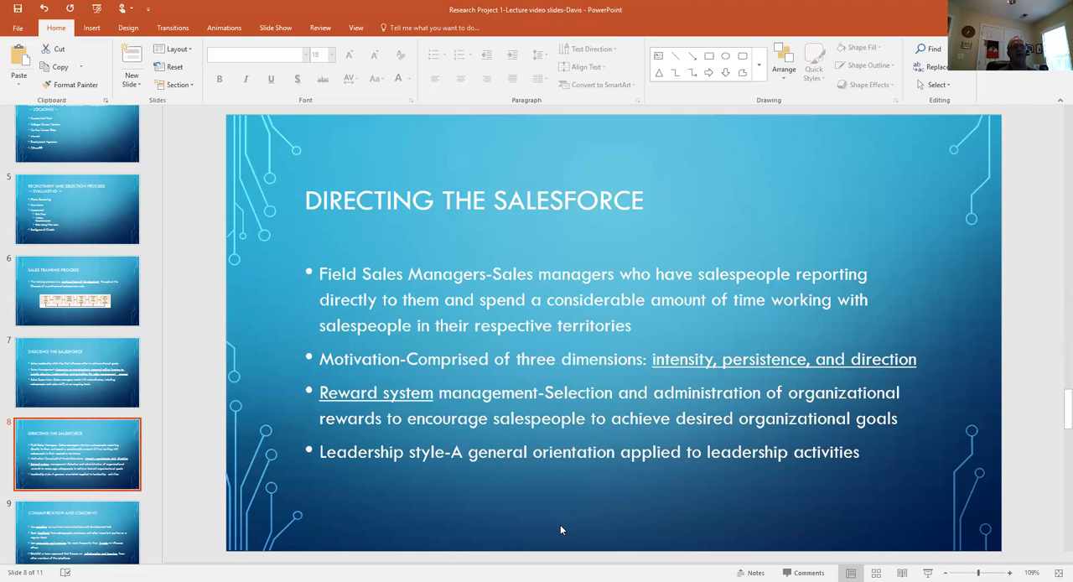
{"action": "mouse_move", "coordinate": [547, 527]}
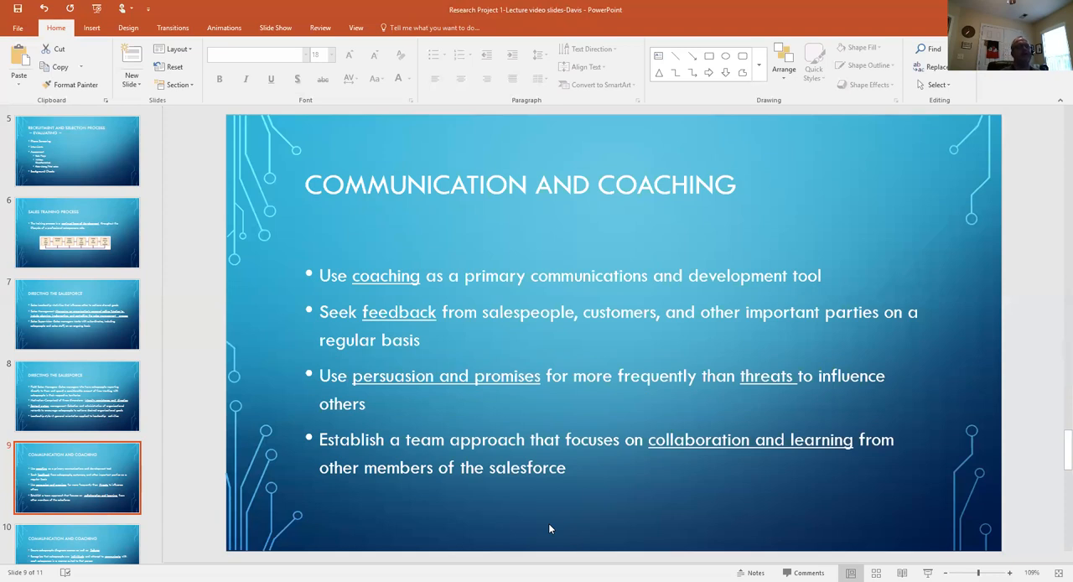
{"action": "mouse_move", "coordinate": [545, 527]}
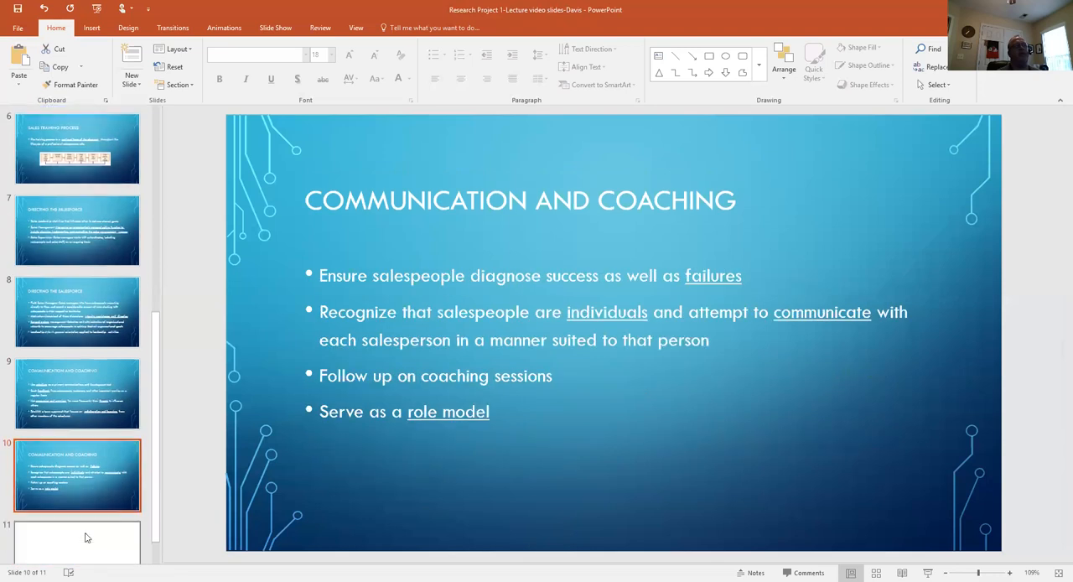
- Scroll the thumbnail pane down to reveal slide 11 while slide 10 stays up
{"action": "scroll", "scroll_direction": "down", "scroll_amount": 3}
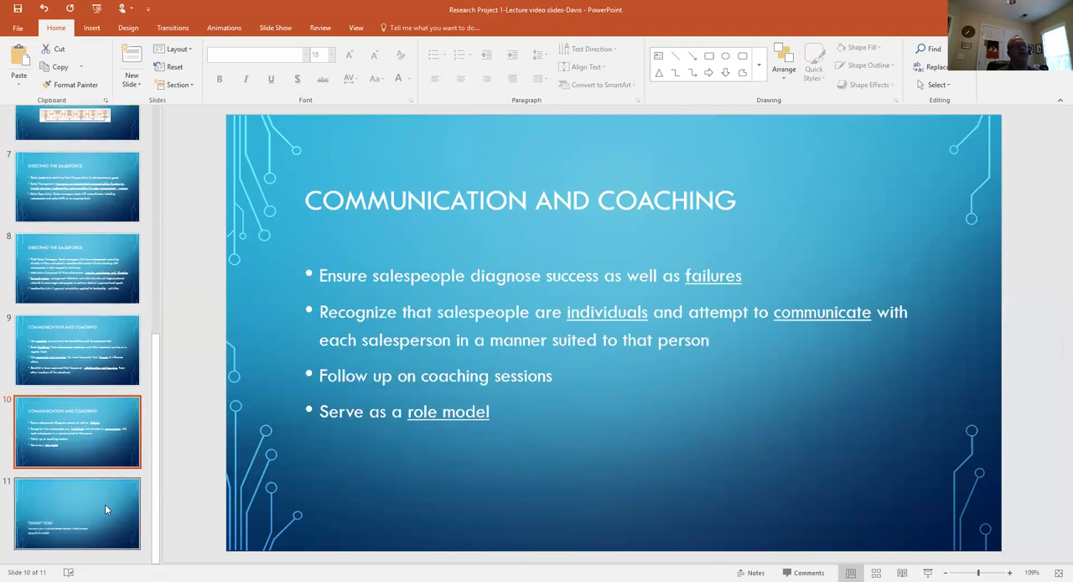
{"action": "mouse_move", "coordinate": [551, 480]}
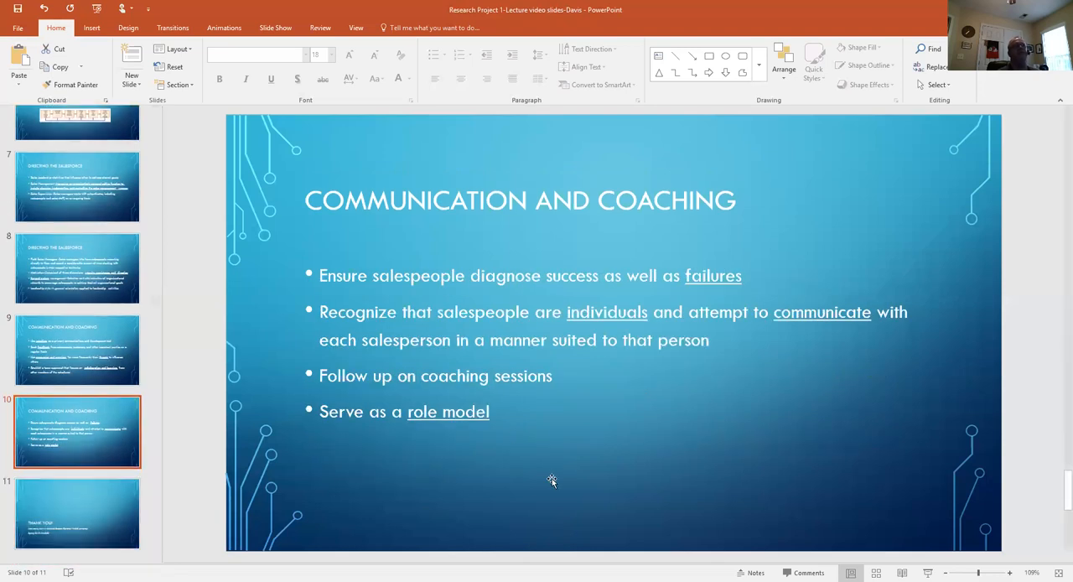